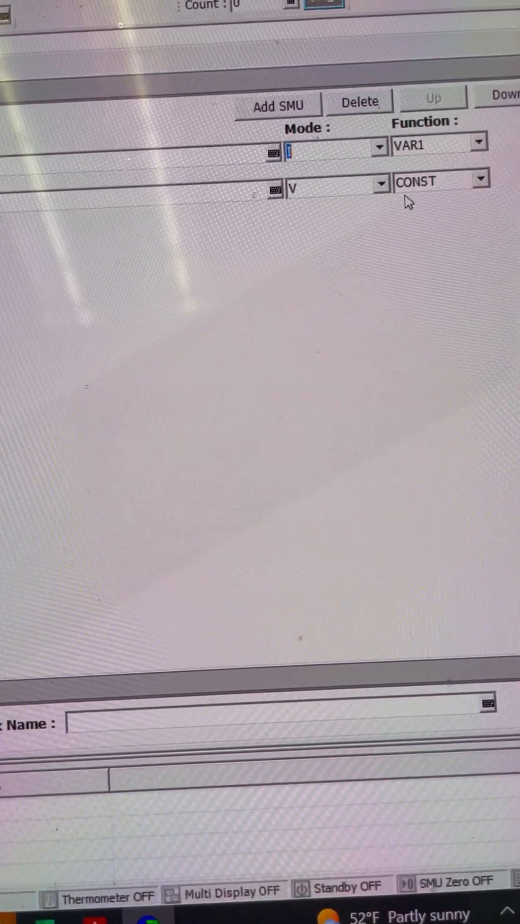
- Set the second SMU channel's function to the secondary sweep VAR2
left_click(478, 179)
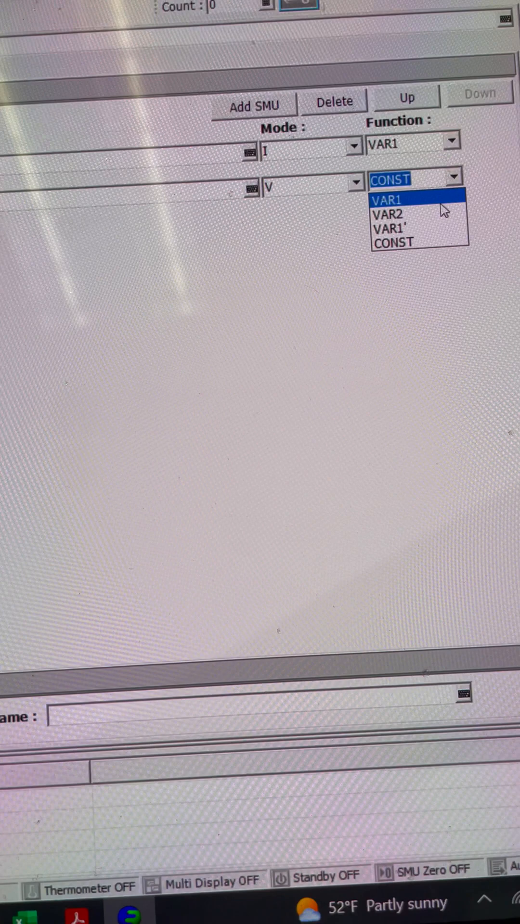
left_click(386, 213)
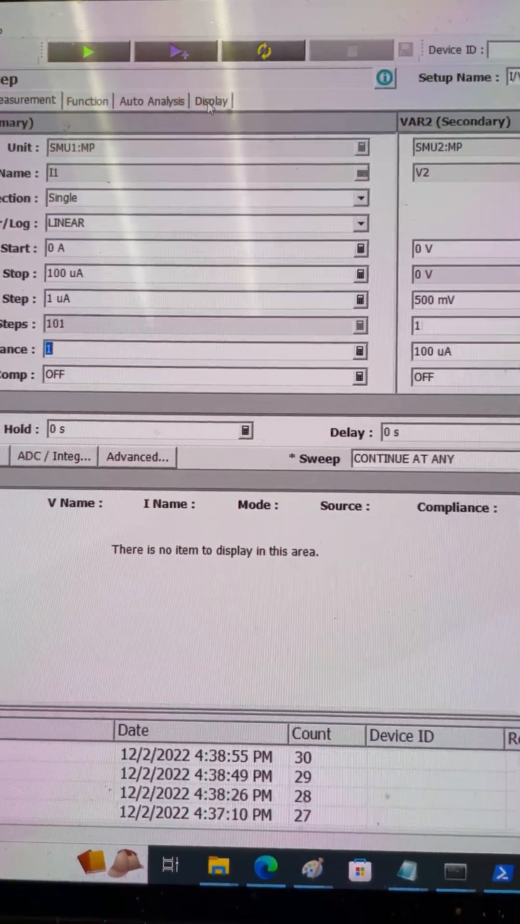
- Enable the graph's X axis with I1 and set V1 as the Y1 parameter
left_click(213, 100)
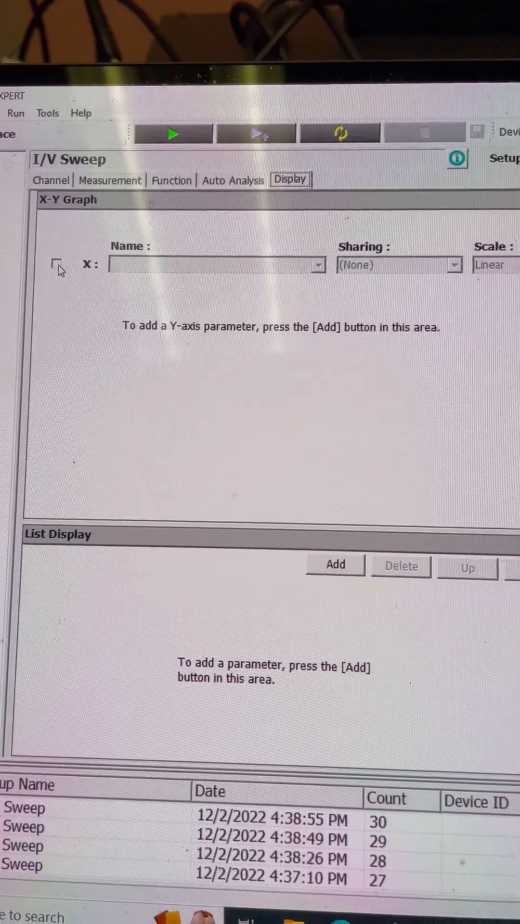
left_click(318, 265)
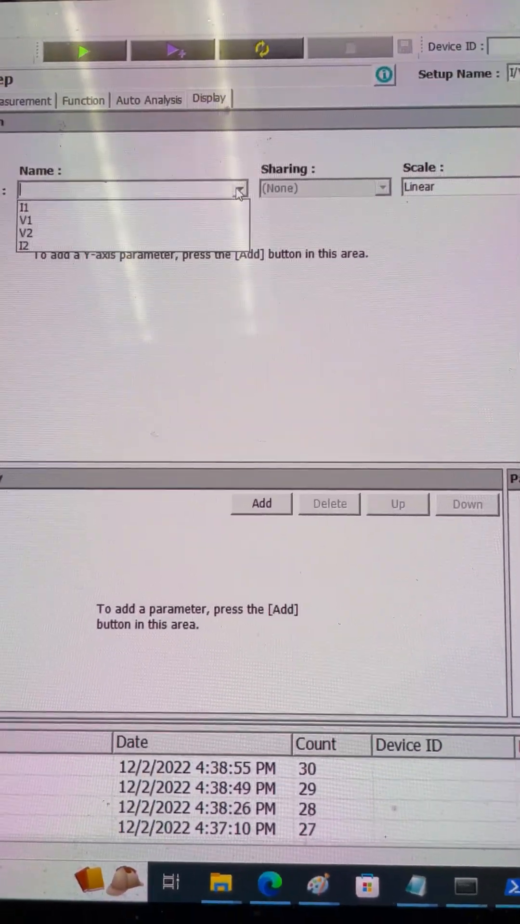
left_click(25, 207)
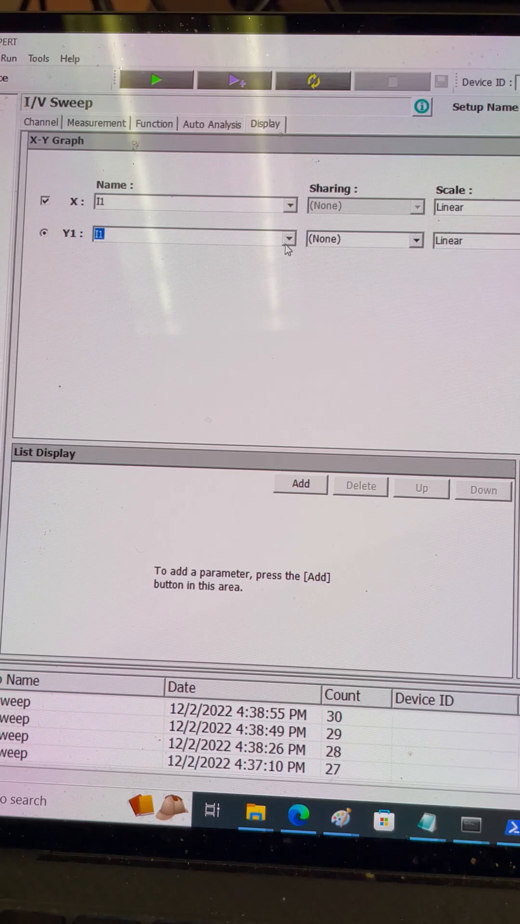
left_click(288, 239)
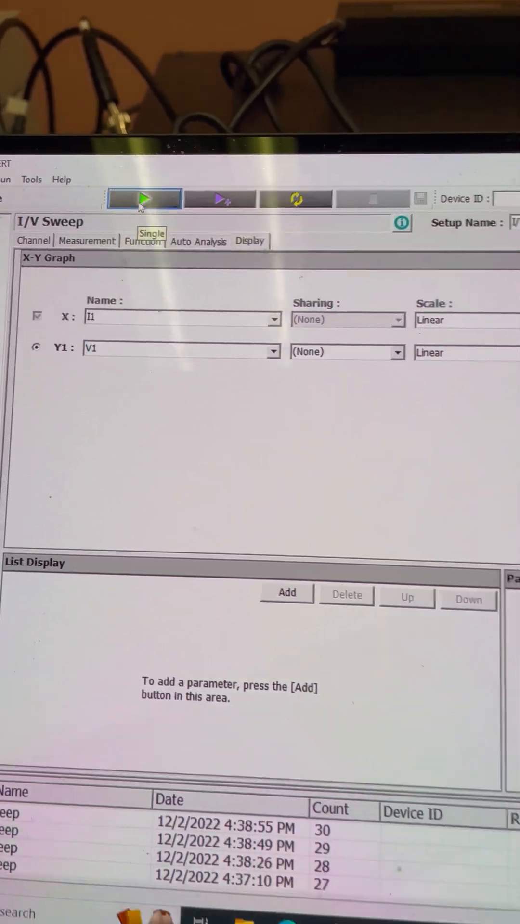
- Run a single I/V sweep, plotting against I1 from 0 to 100 µA
left_click(143, 197)
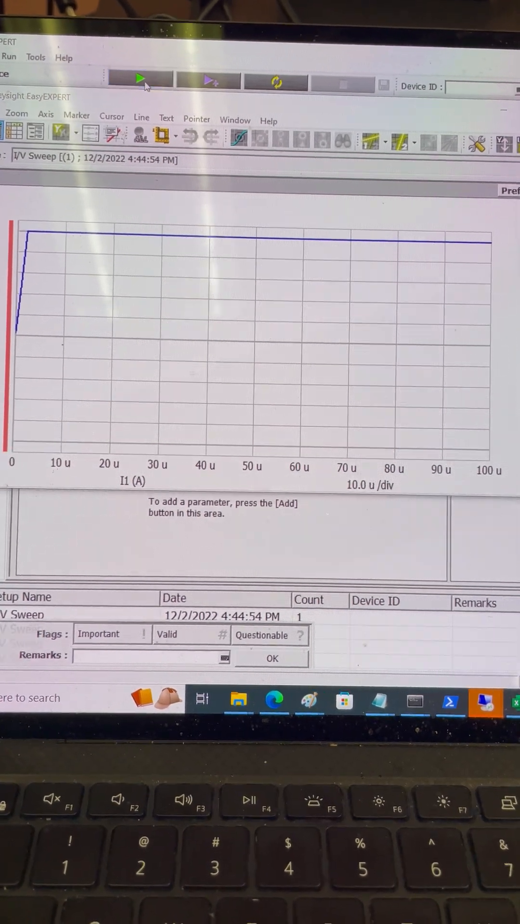
- Rerun the single sweep twice to record results 2 and 3
left_click(139, 79)
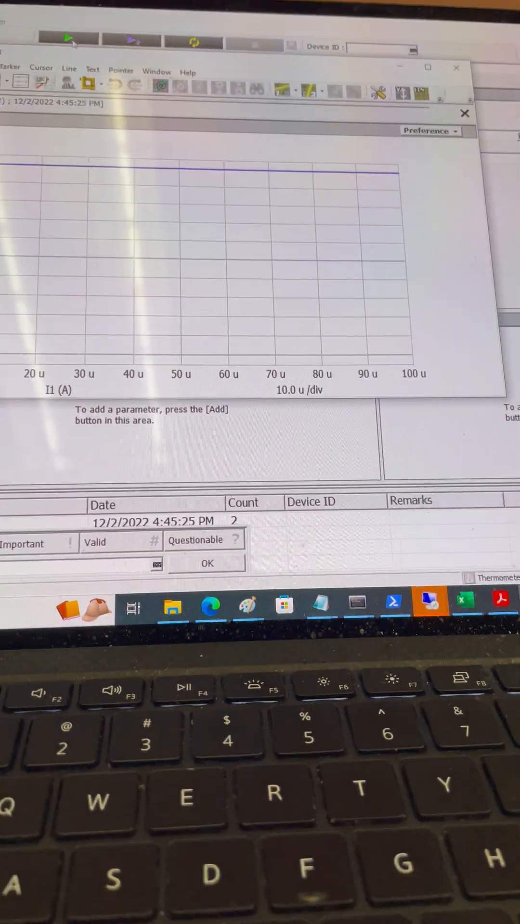
left_click(68, 39)
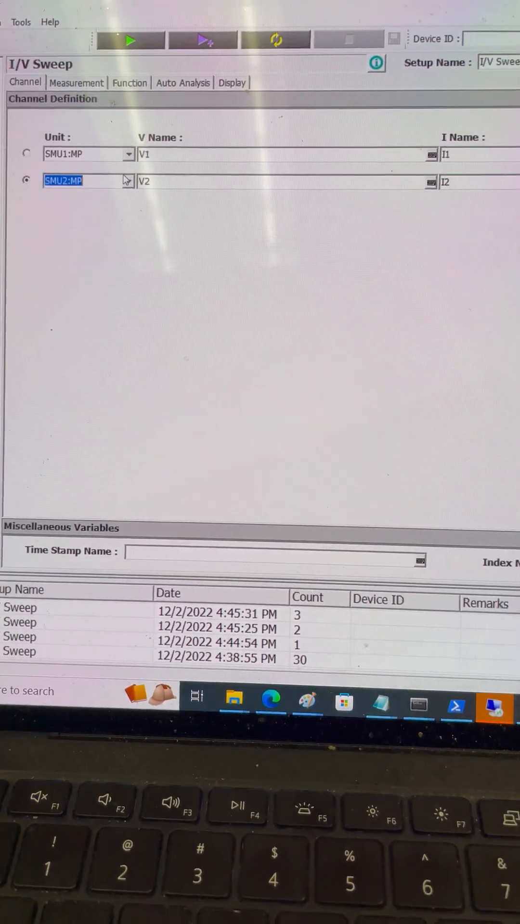
- Change the second channel's unit from SMU2:MP to GNDU:GND and show the graph settings
left_click(129, 181)
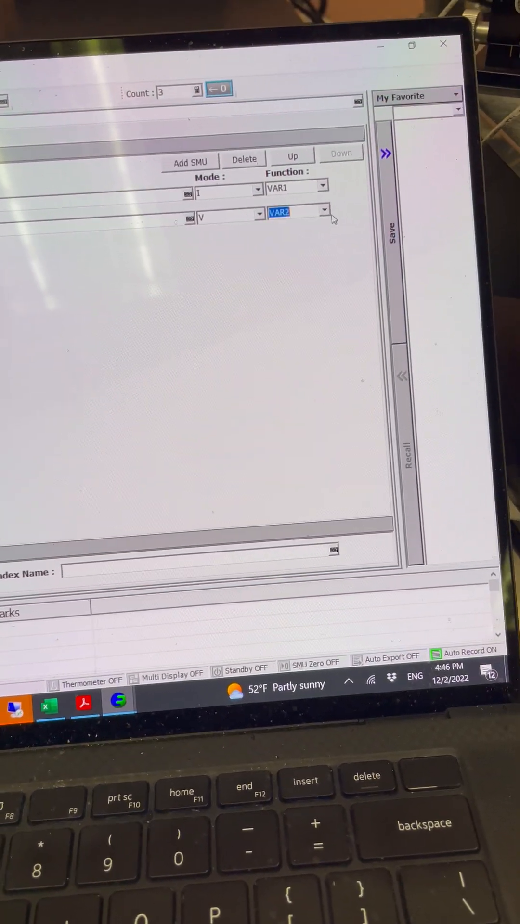
left_click(322, 210)
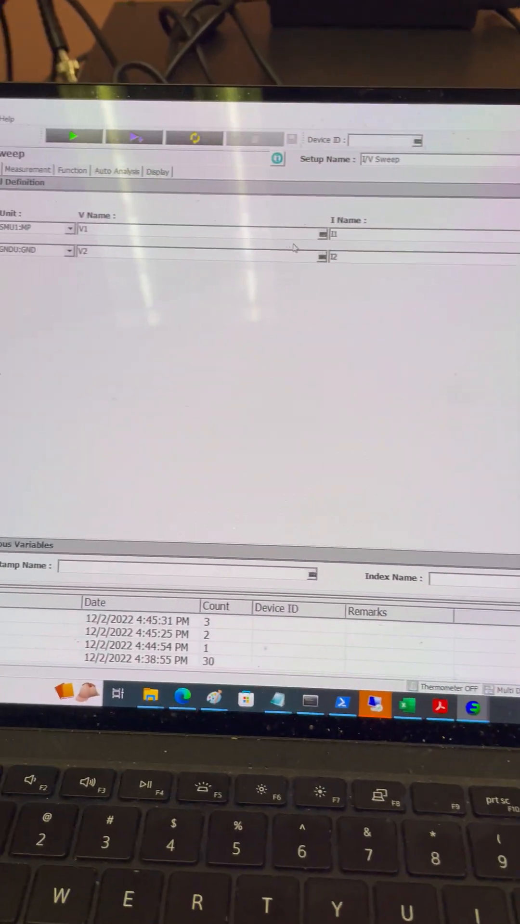
left_click(243, 145)
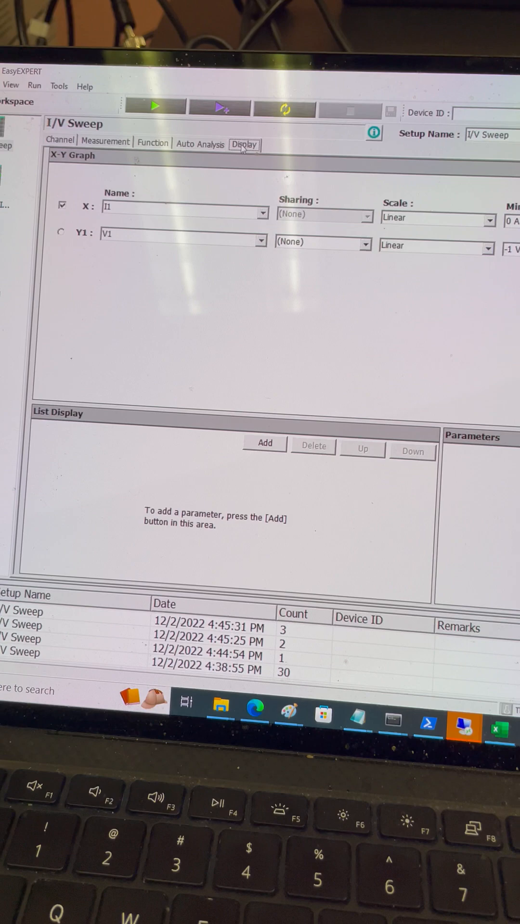